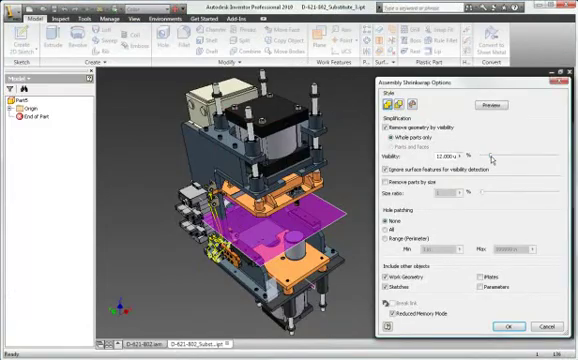
# - Run the Shrinkwrap/Assembly Simplification command on the open mold assembly
pyautogui.click(510, 326)
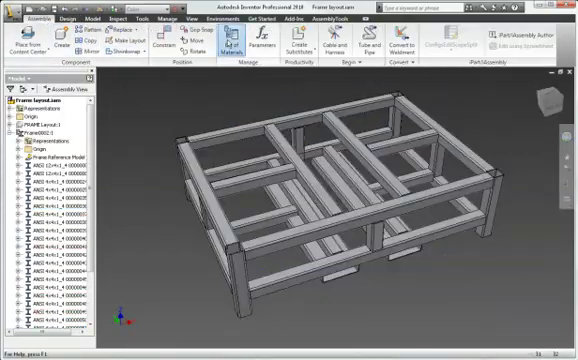
# - Switch to the Frame Generator frame assembly showing its welded rectangular beam structure
pyautogui.click(224, 44)
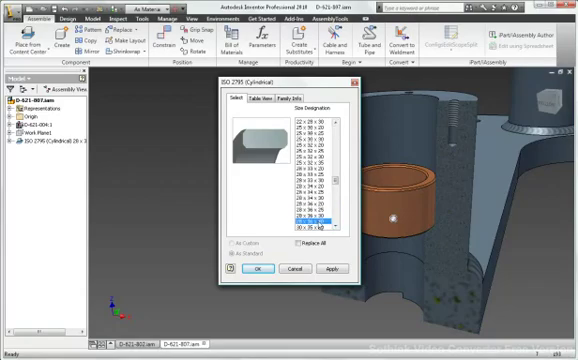
# - Choose the cylindrical bushing size from Content Center and place it in the housing bore
pyautogui.click(260, 270)
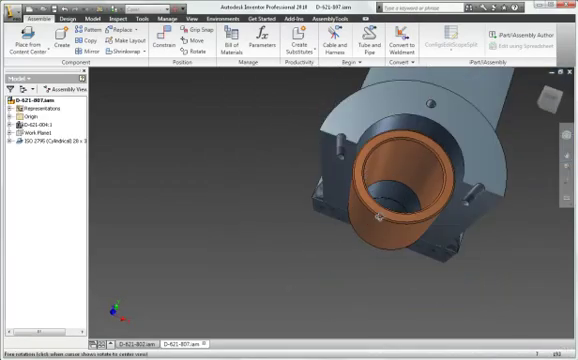